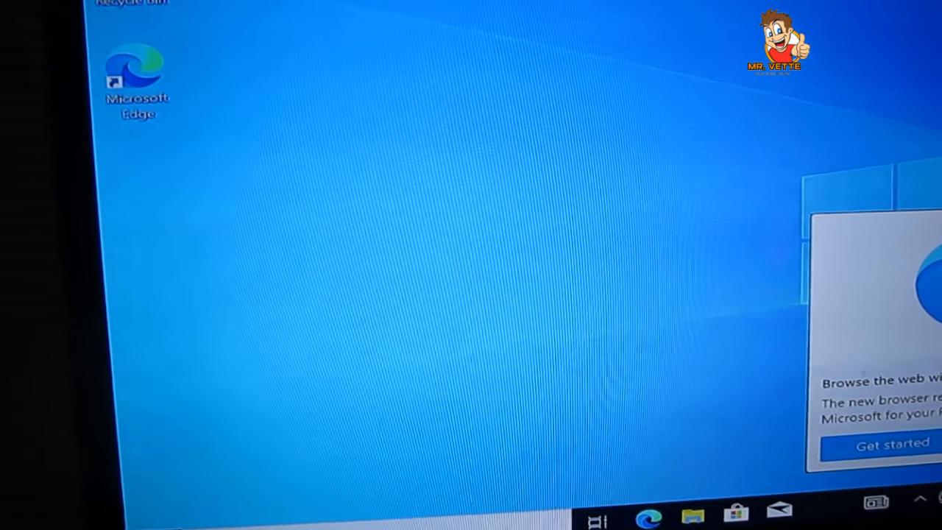
Open the Start menu to show the app list and tiles.
click(144, 519)
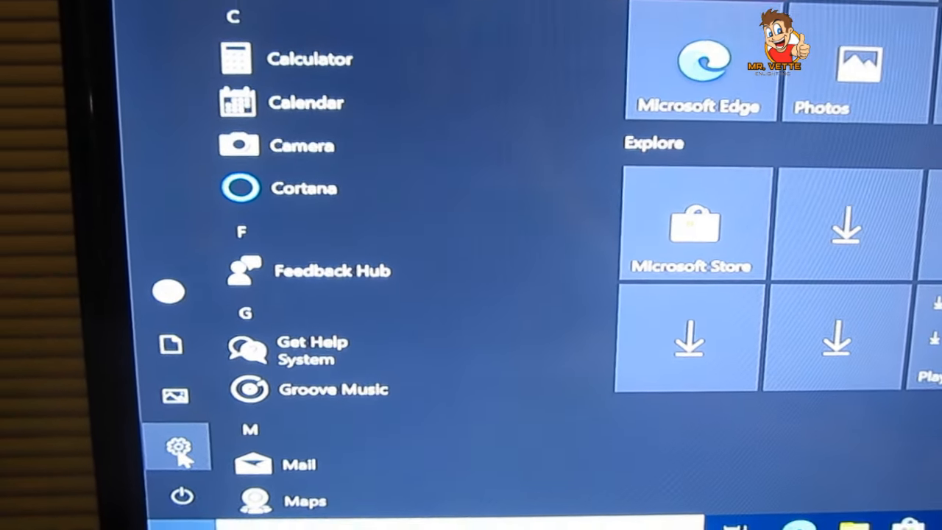
Launch Settings from the gear icon in the Start menu.
click(176, 447)
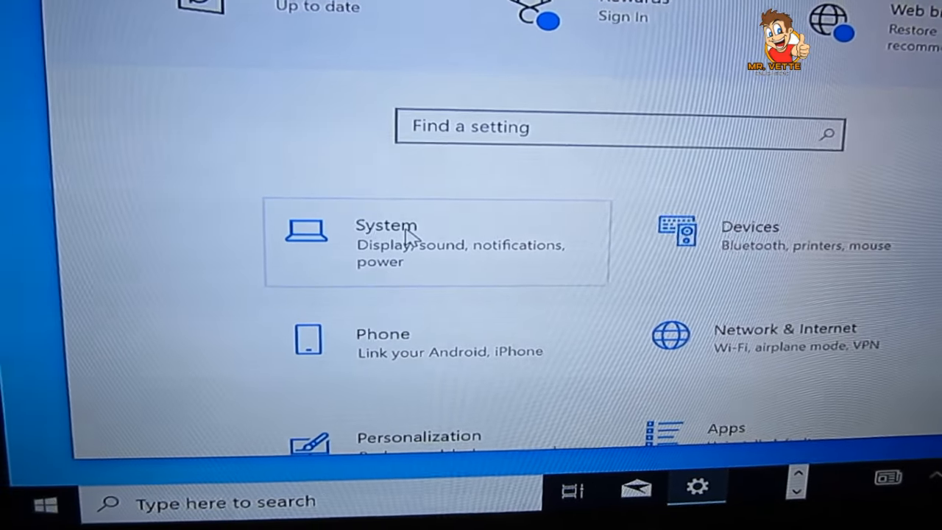
Open System settings and scroll its sidebar down toward About.
click(386, 225)
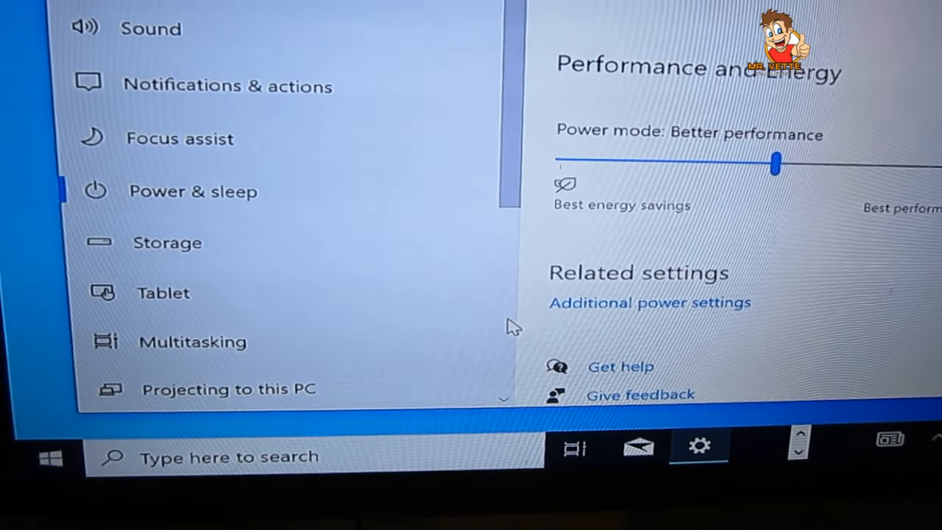
scroll(down, 3)
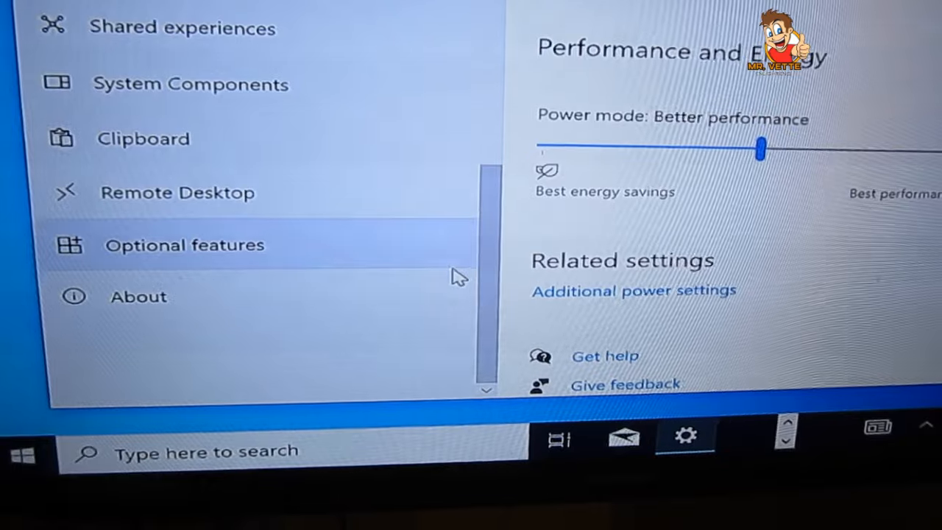
click(162, 297)
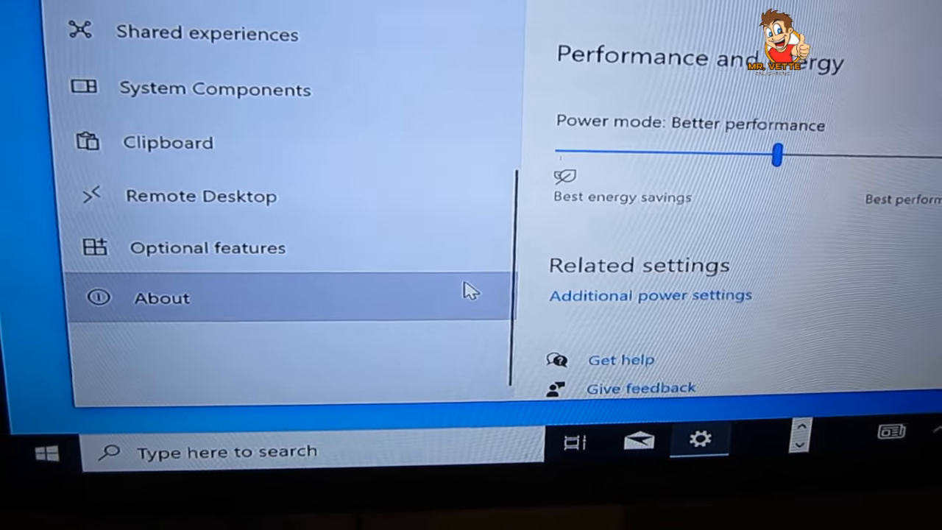
Open About and scroll to Windows specifications showing Windows 10 Pro, version 22H2.
click(161, 298)
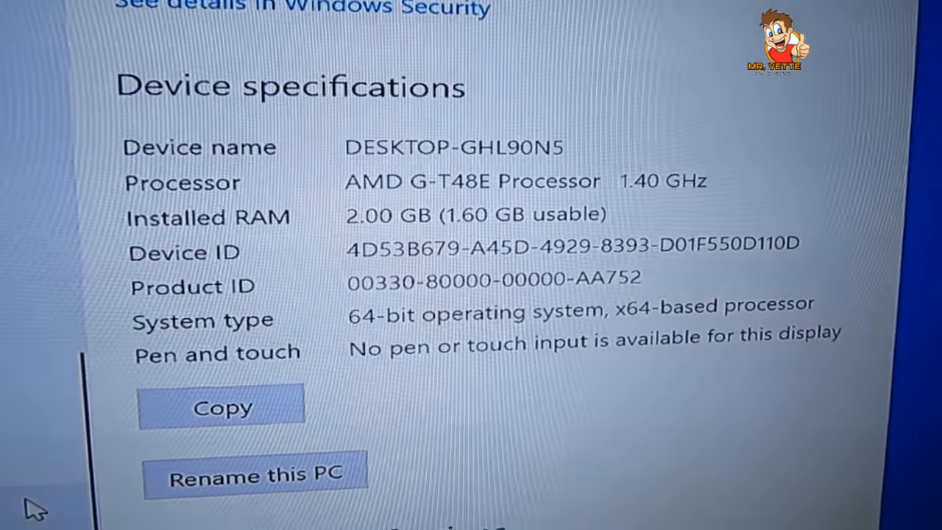
scroll(down, 3)
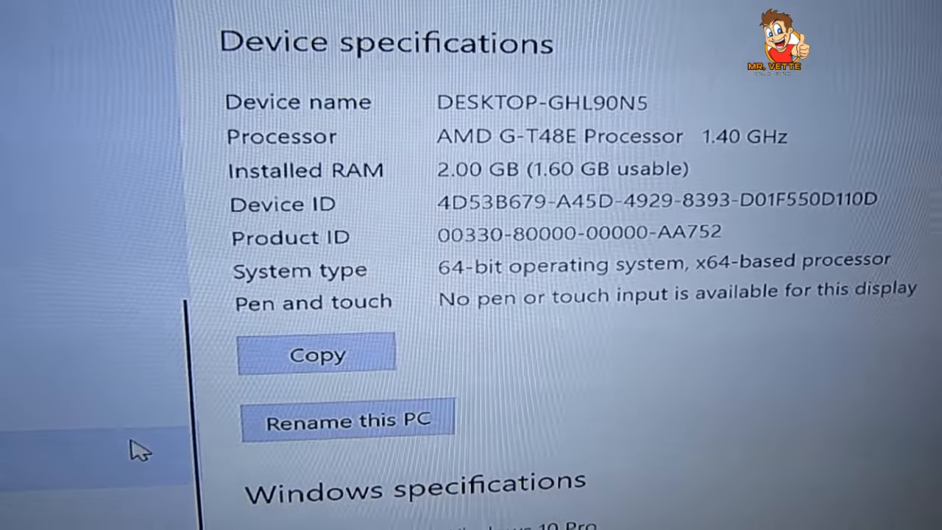
scroll(down, 3)
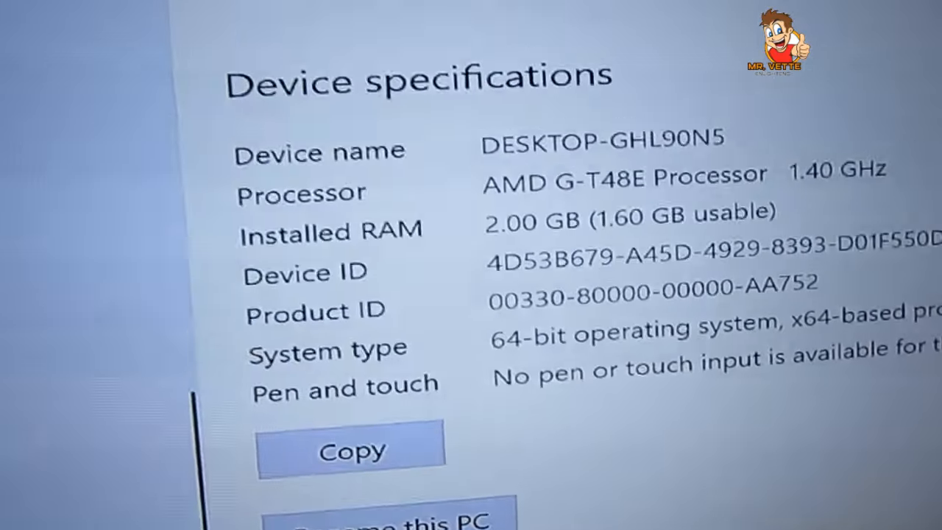
scroll(down, 3)
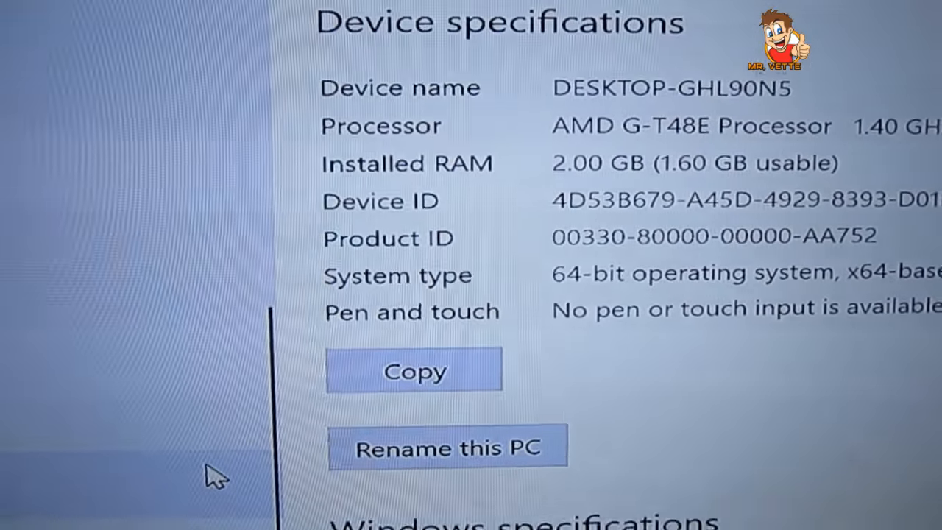
scroll(down, 3)
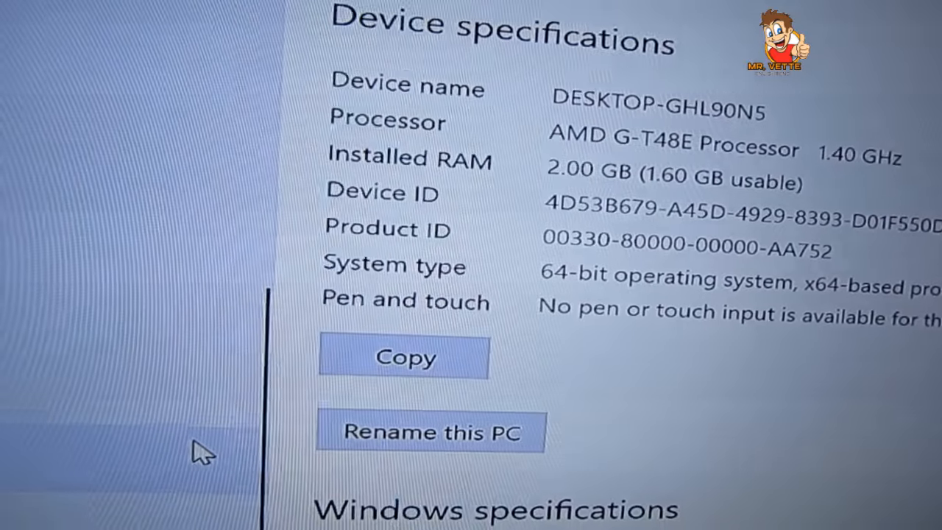
scroll(down, 3)
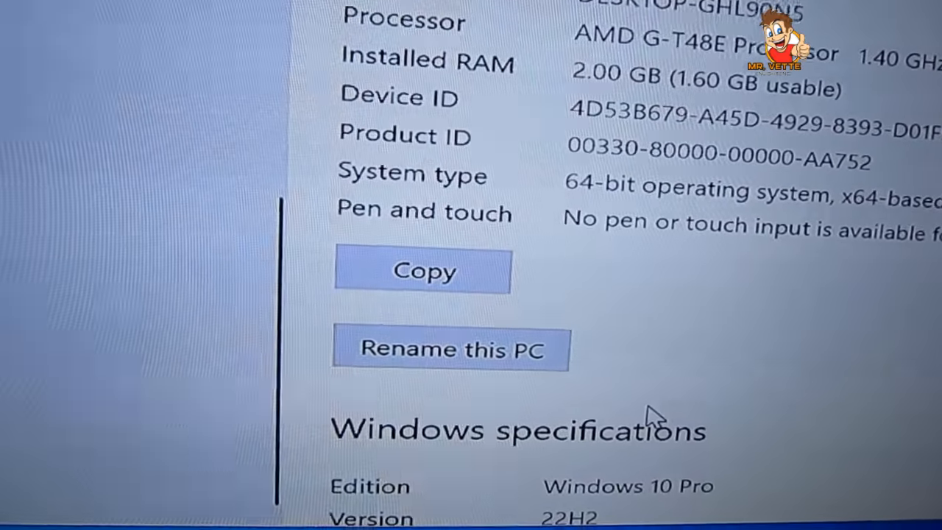